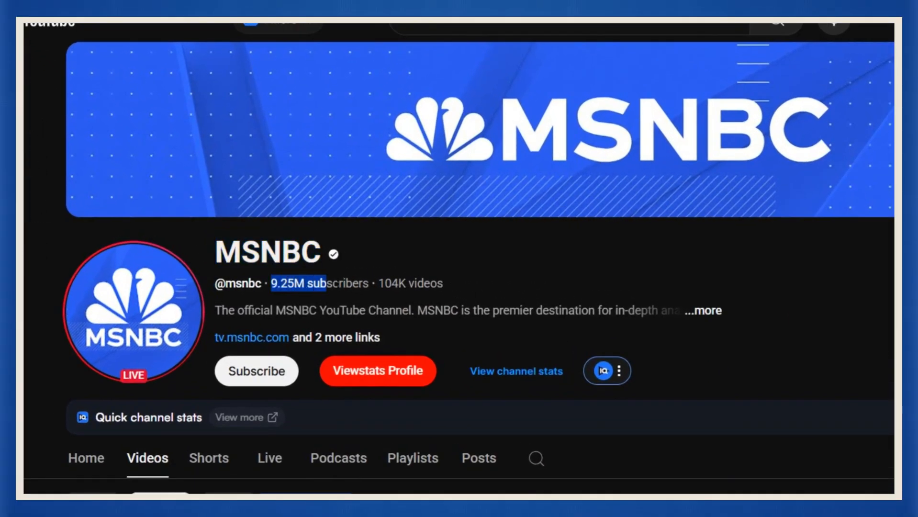
# Step: Open MSNBC's Videos tab and scroll through the popular news uploads with outlier stats
pyautogui.click(234, 32)
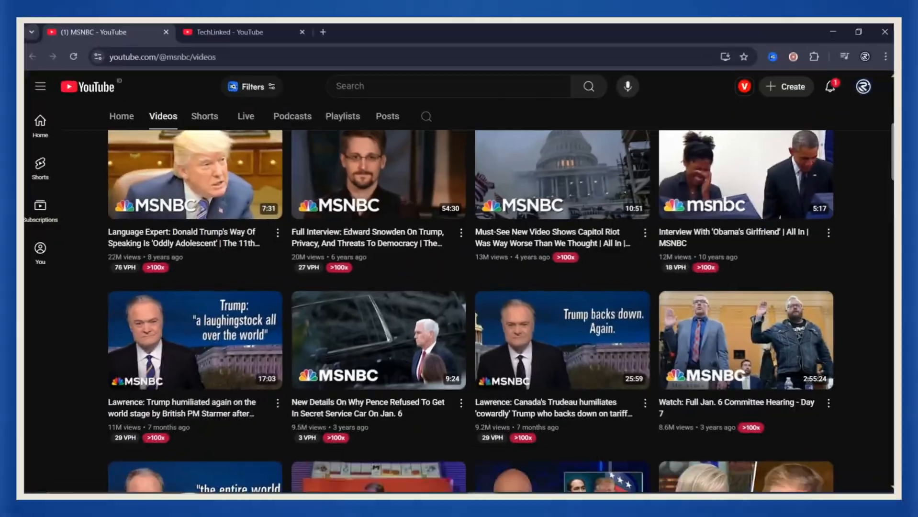
pyautogui.scroll(-3)
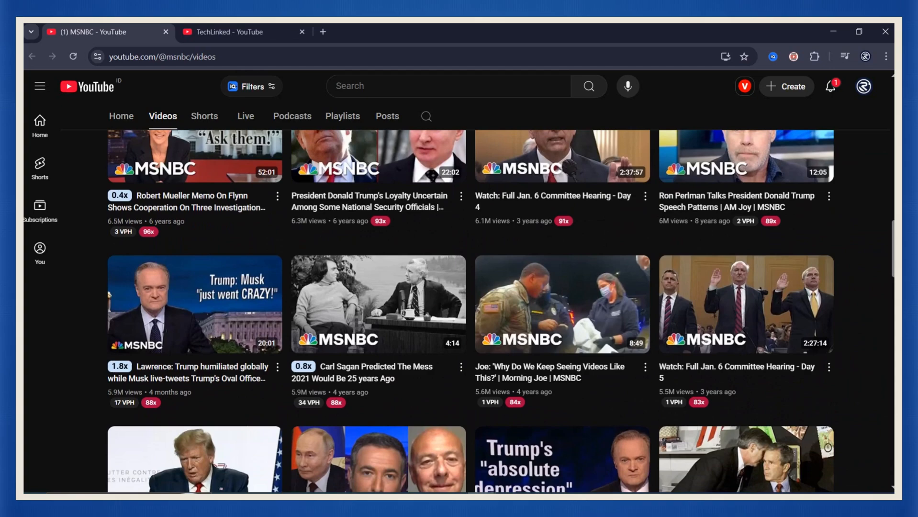